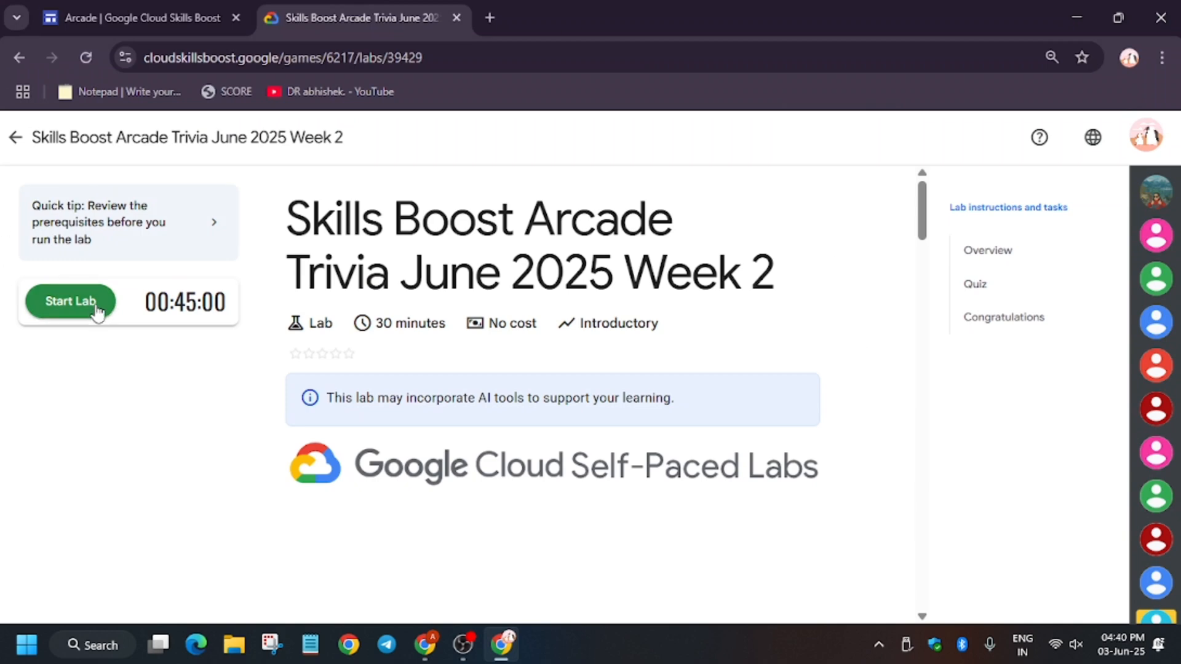
Start the Arcade Trivia June 2025 Week 2 lab and its 30-minute timer.
{"action": "left_click", "coordinate": [70, 302]}
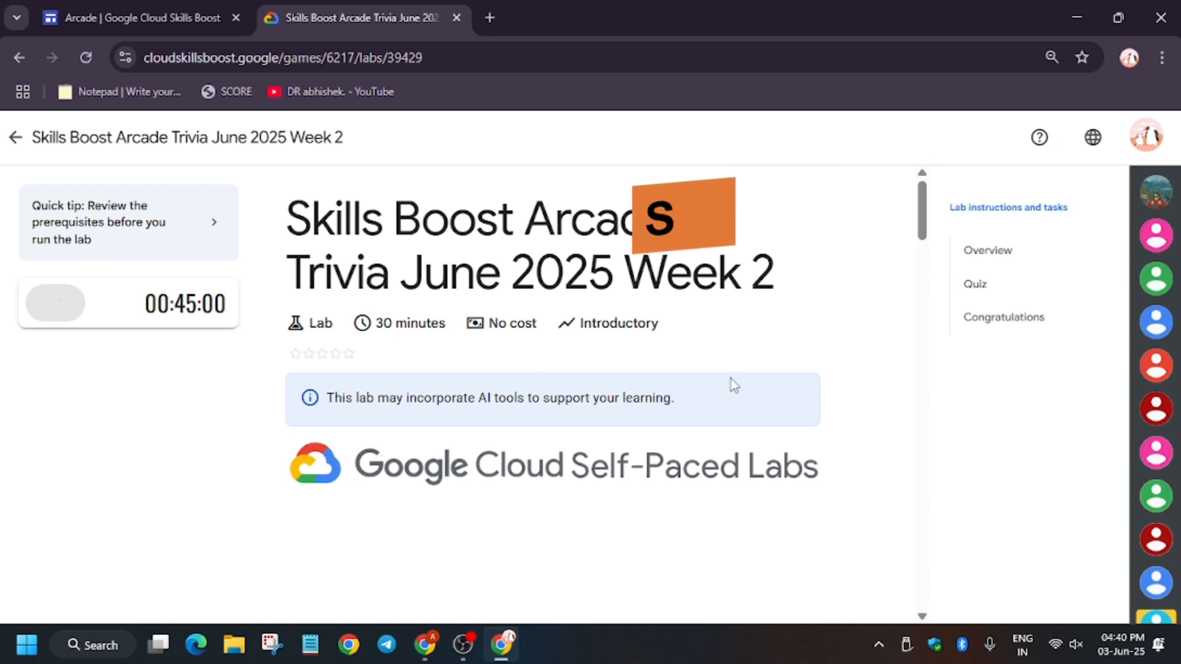
{"action": "left_click", "coordinate": [54, 302]}
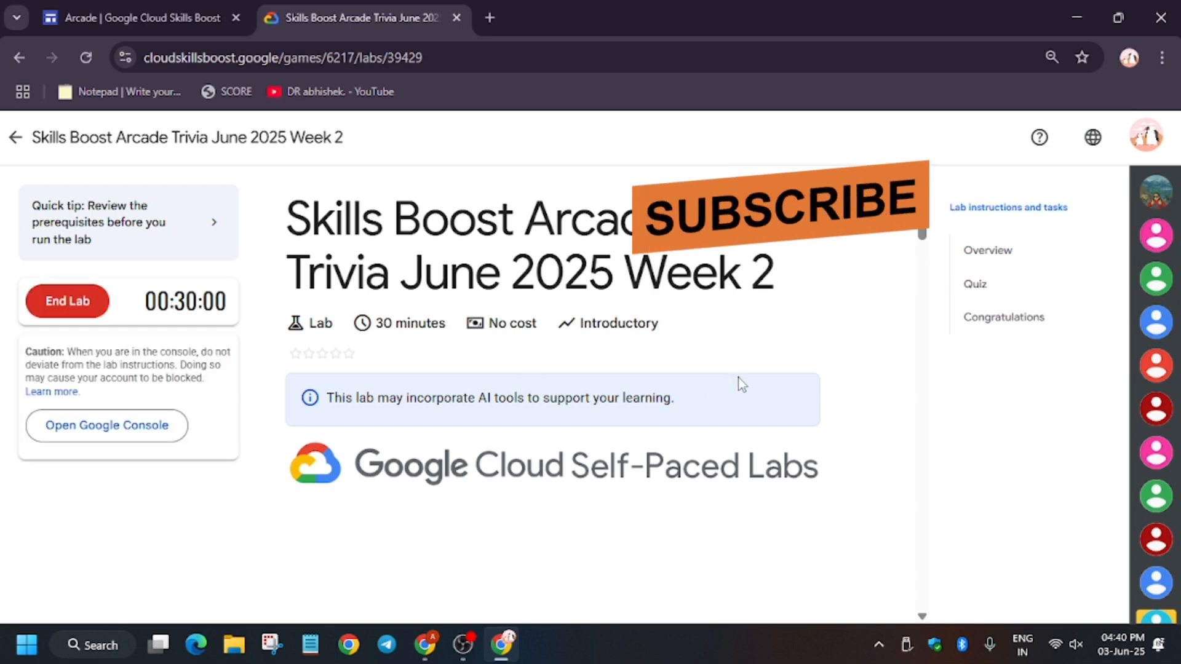
{"action": "mouse_move", "coordinate": [974, 284]}
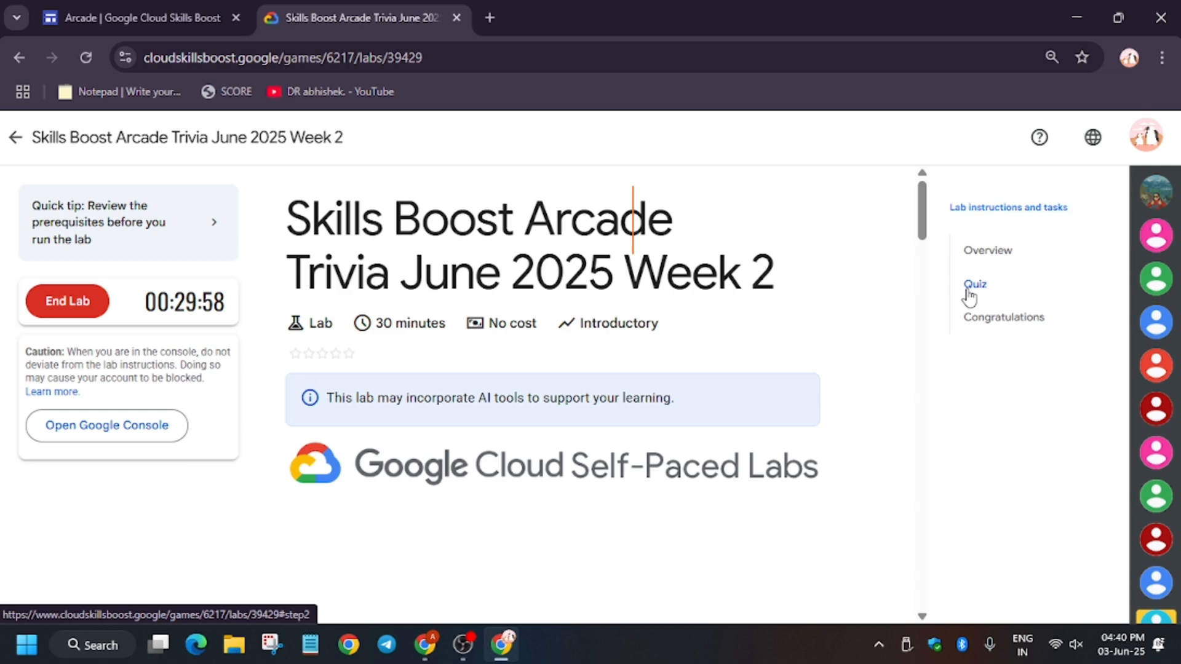
In the quiz, answer GROUP BY and Liquid, then pick action for question 4.
{"action": "left_click", "coordinate": [974, 284]}
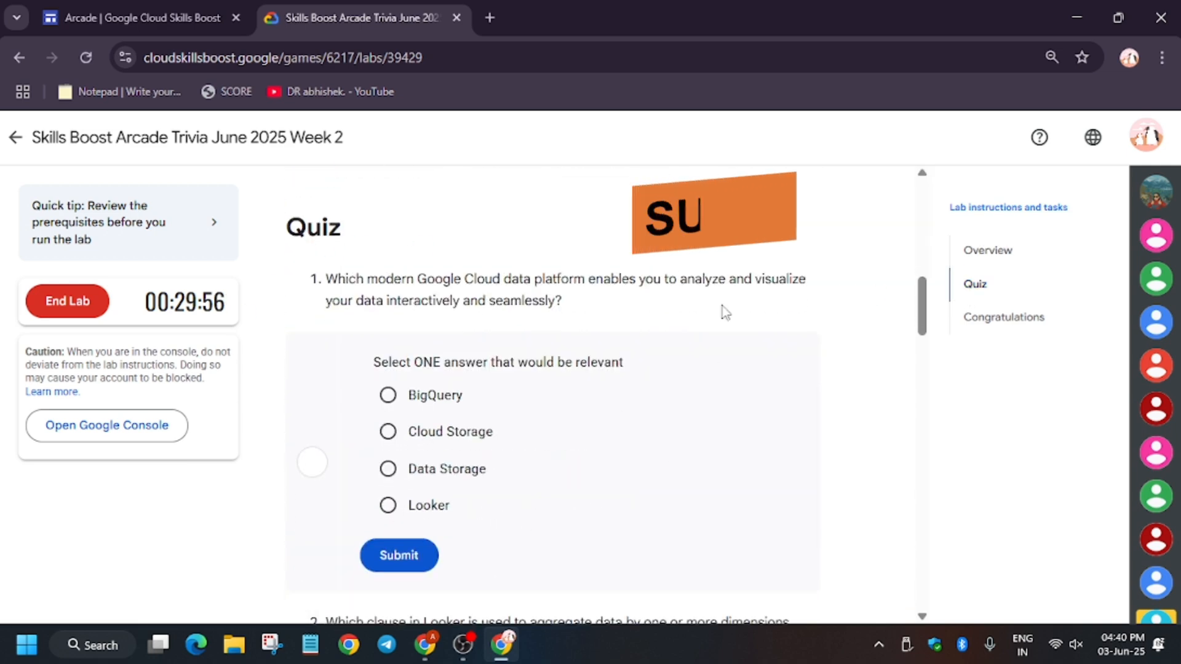
{"action": "mouse_move", "coordinate": [638, 455]}
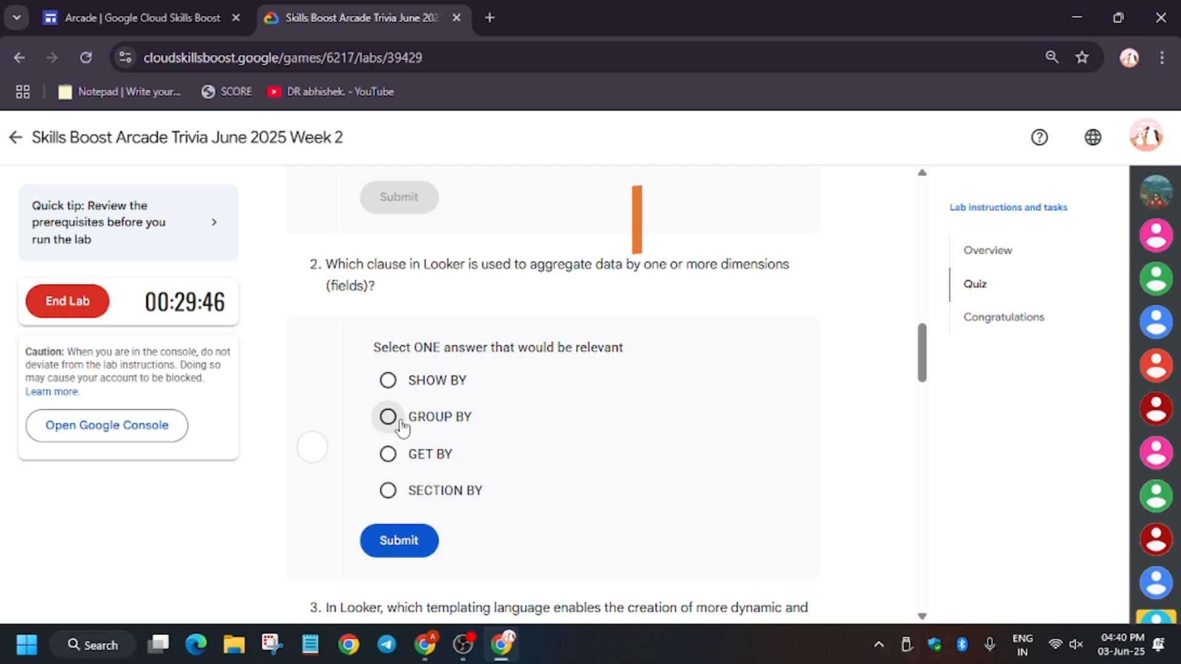
{"action": "left_click", "coordinate": [387, 417]}
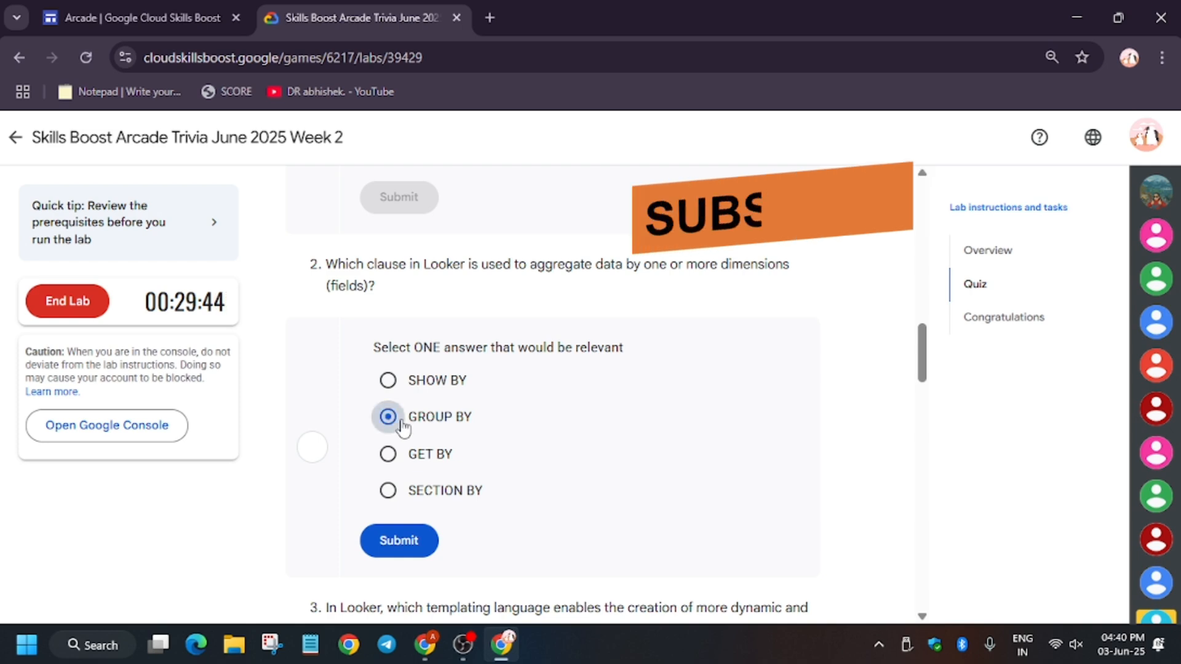
{"action": "scroll", "scroll_direction": "down", "scroll_amount": 3}
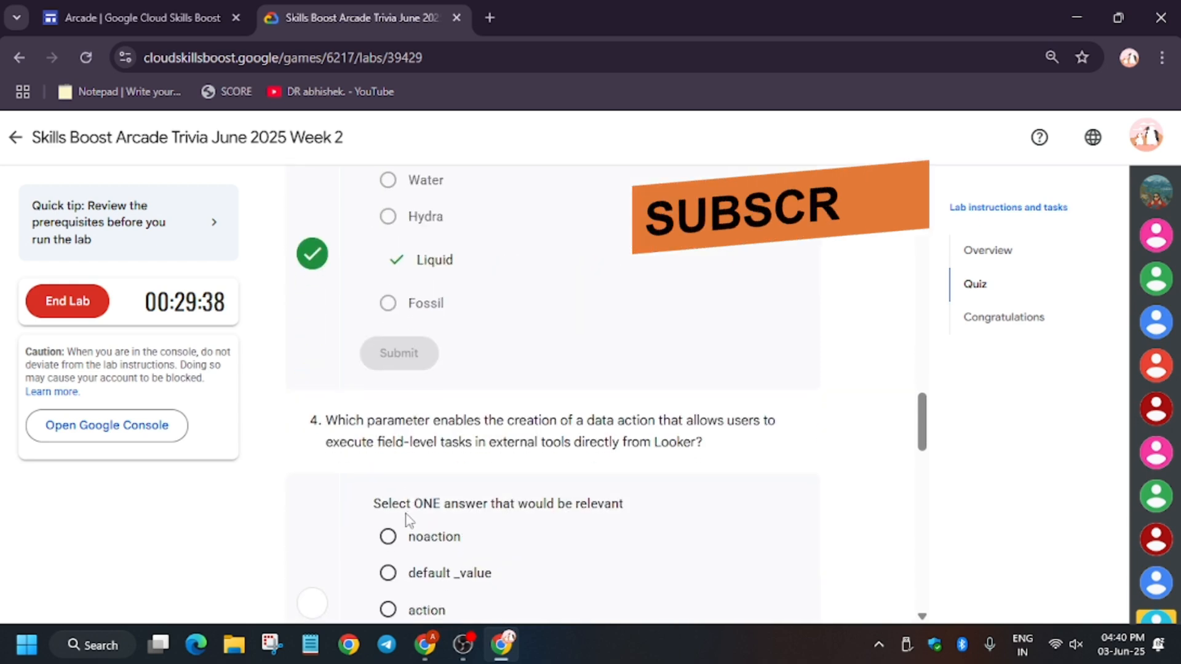
{"action": "mouse_move", "coordinate": [852, 373]}
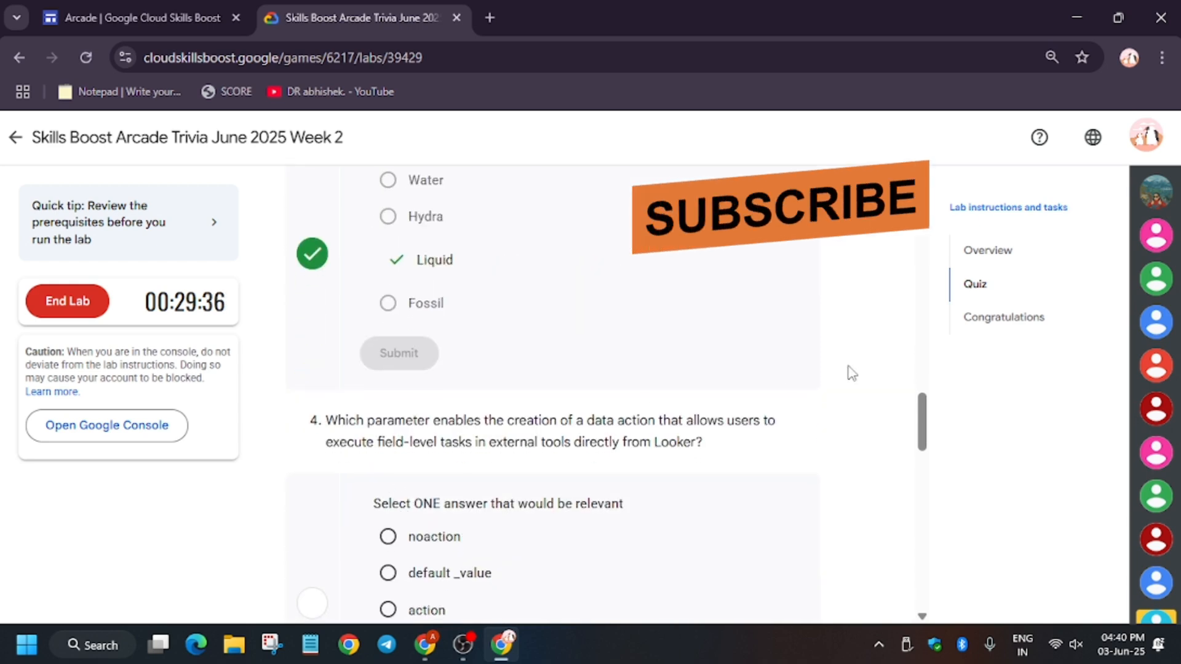
{"action": "scroll", "scroll_direction": "down", "scroll_amount": 3}
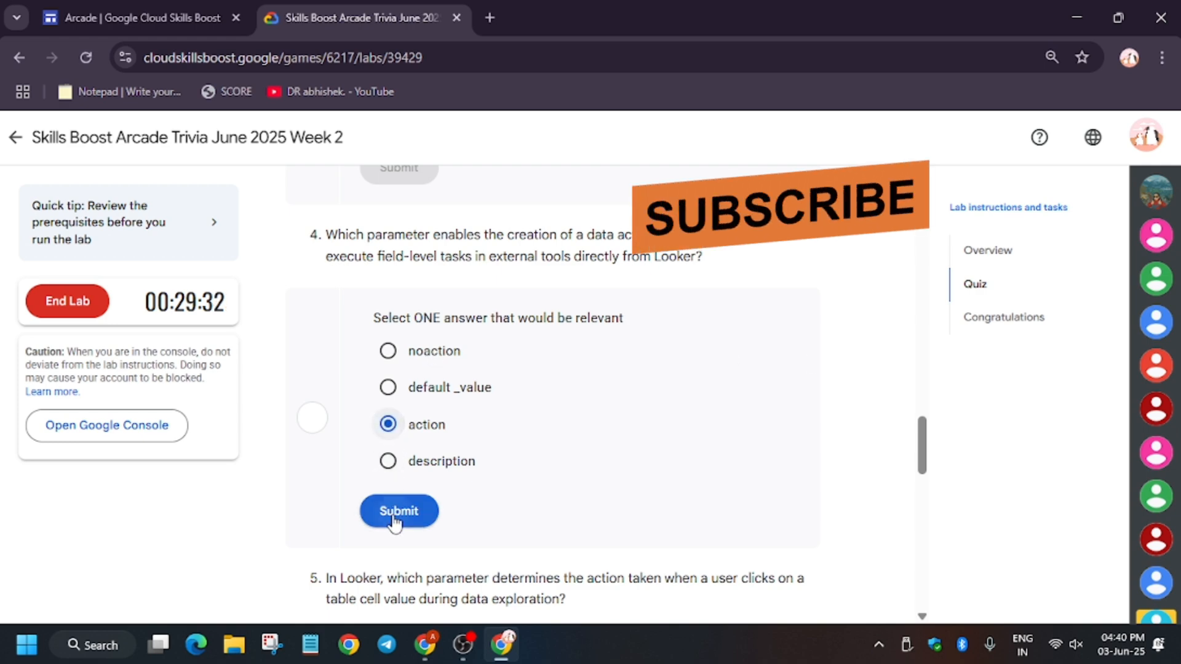
Submit question 4 and answer question 5 with drill_fields after no_fields and user_fields fail.
{"action": "scroll", "scroll_direction": "down", "scroll_amount": 3}
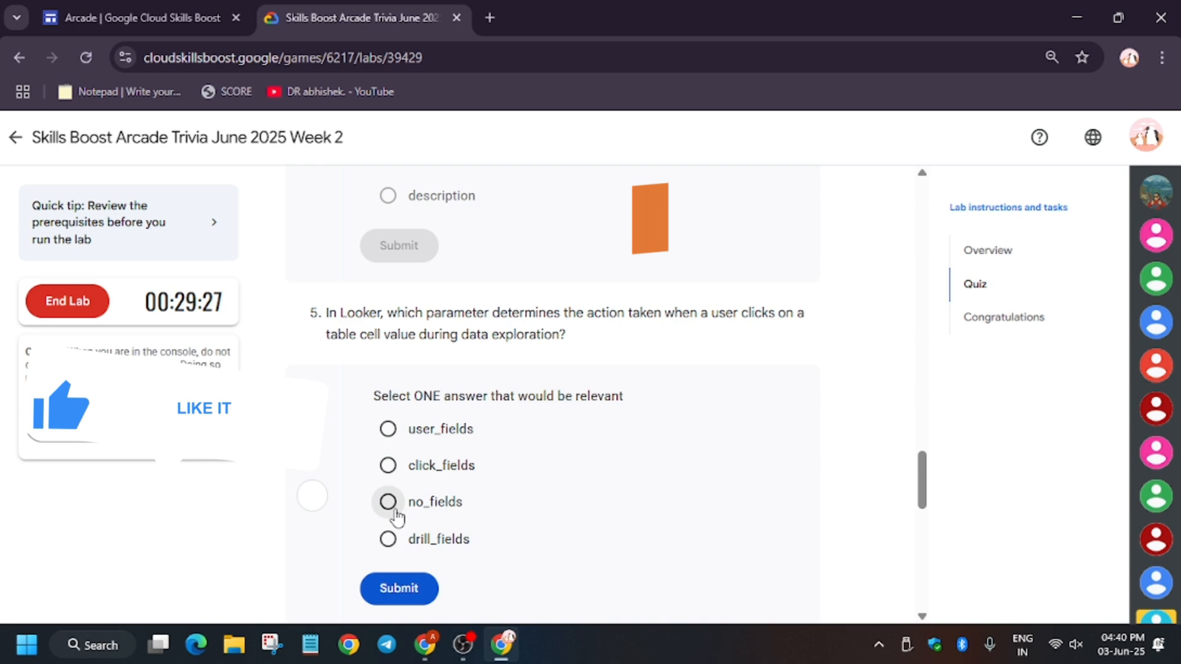
{"action": "left_click", "coordinate": [389, 502]}
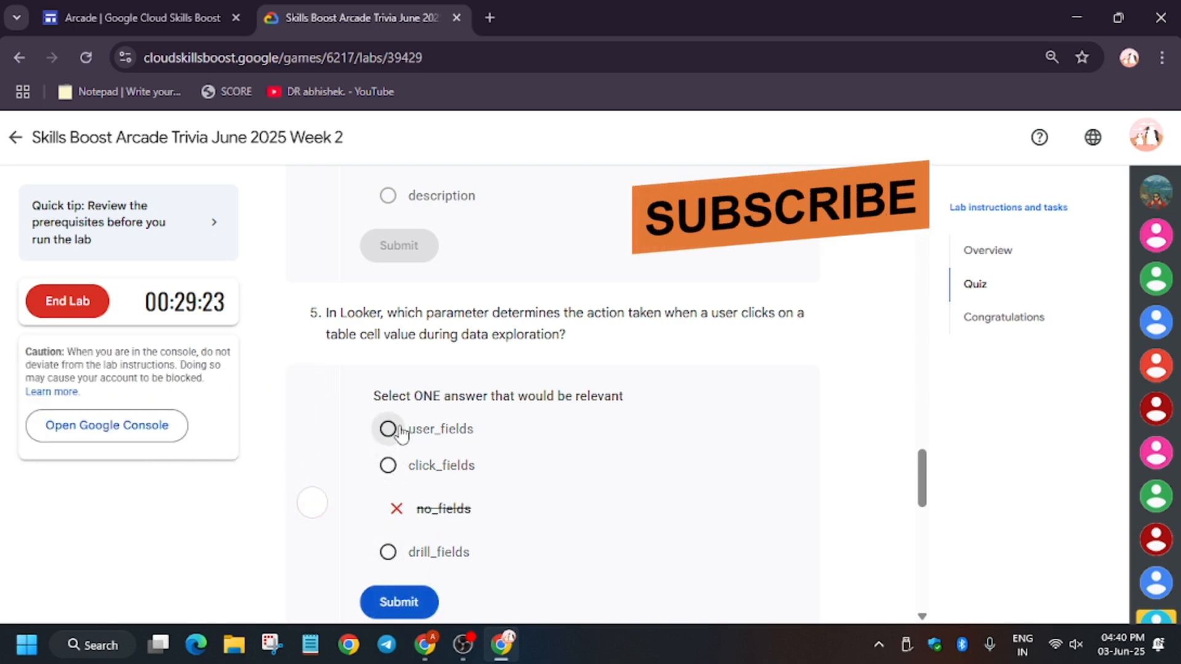
{"action": "left_click", "coordinate": [387, 429]}
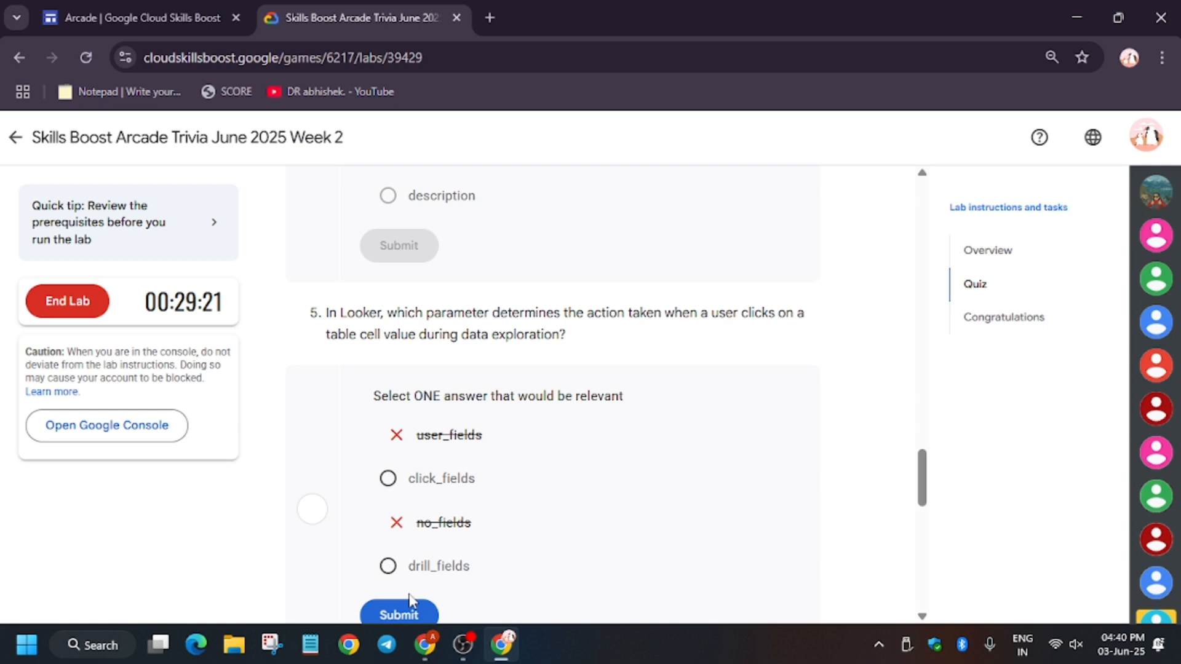
{"action": "scroll", "scroll_direction": "down", "scroll_amount": 3}
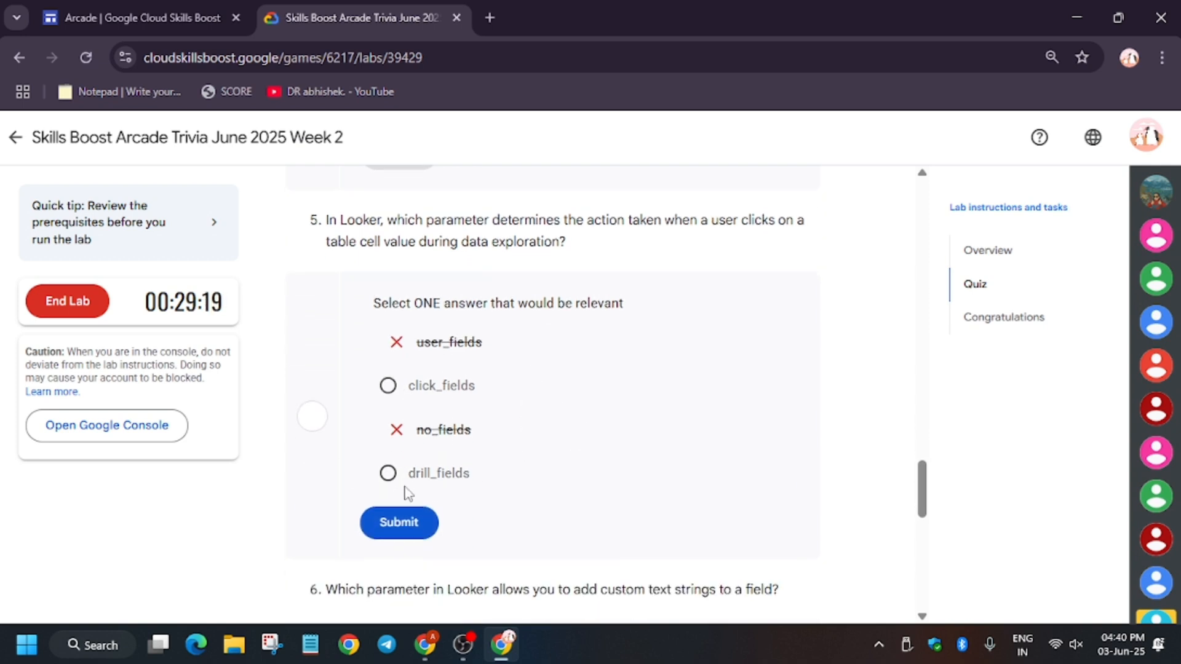
{"action": "left_click", "coordinate": [398, 522]}
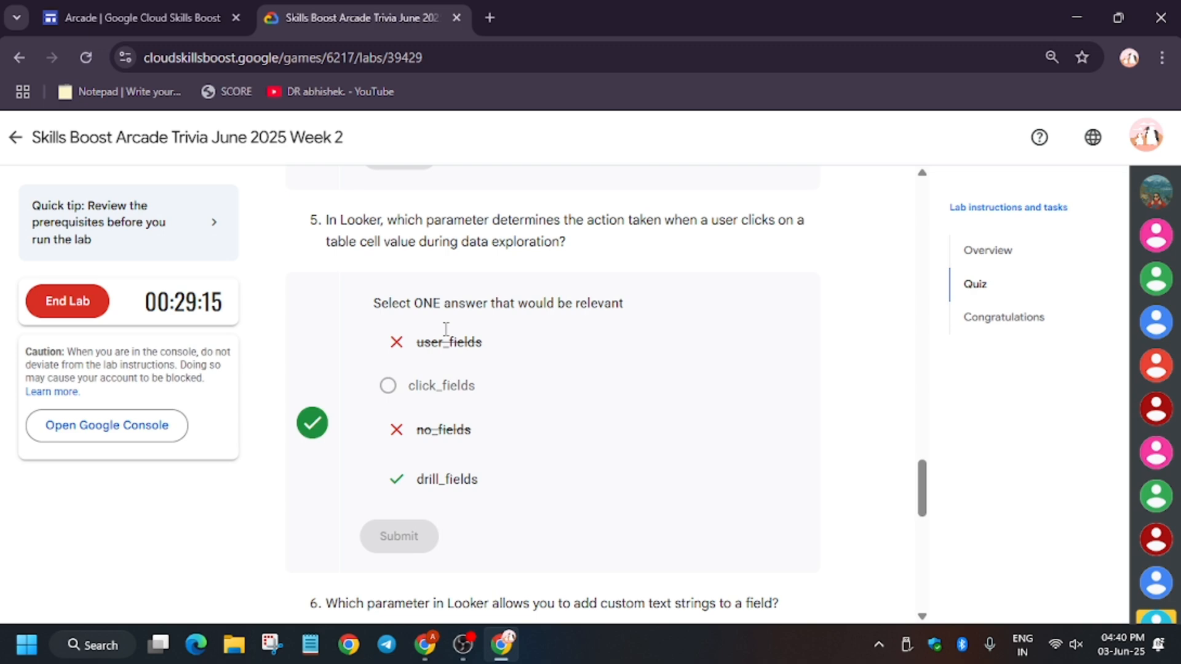
{"action": "scroll", "scroll_direction": "down", "scroll_amount": 3}
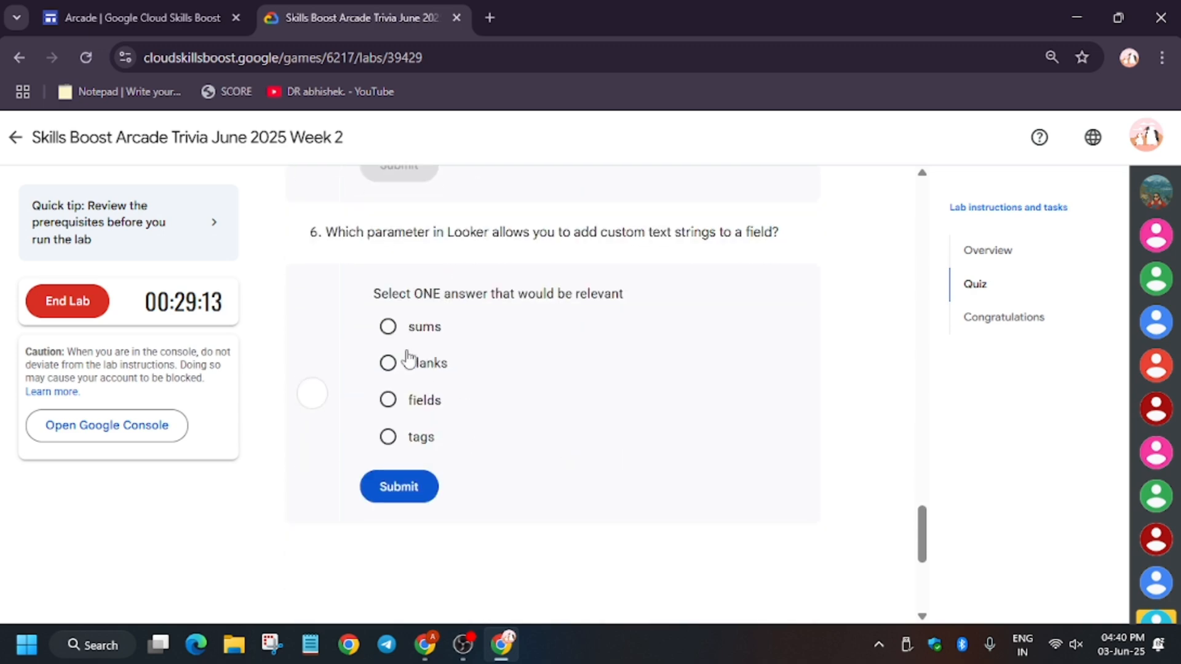
Submit tags as question 6's answer and return to the lab Overview.
{"action": "left_click", "coordinate": [388, 437]}
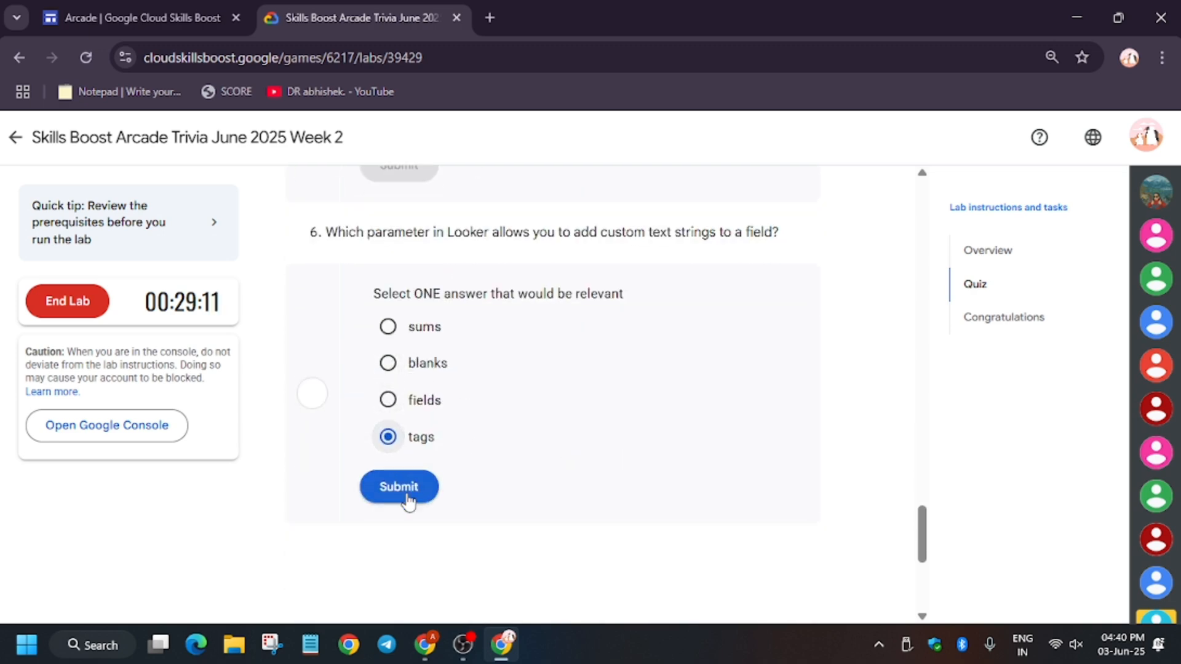
{"action": "left_click", "coordinate": [399, 486]}
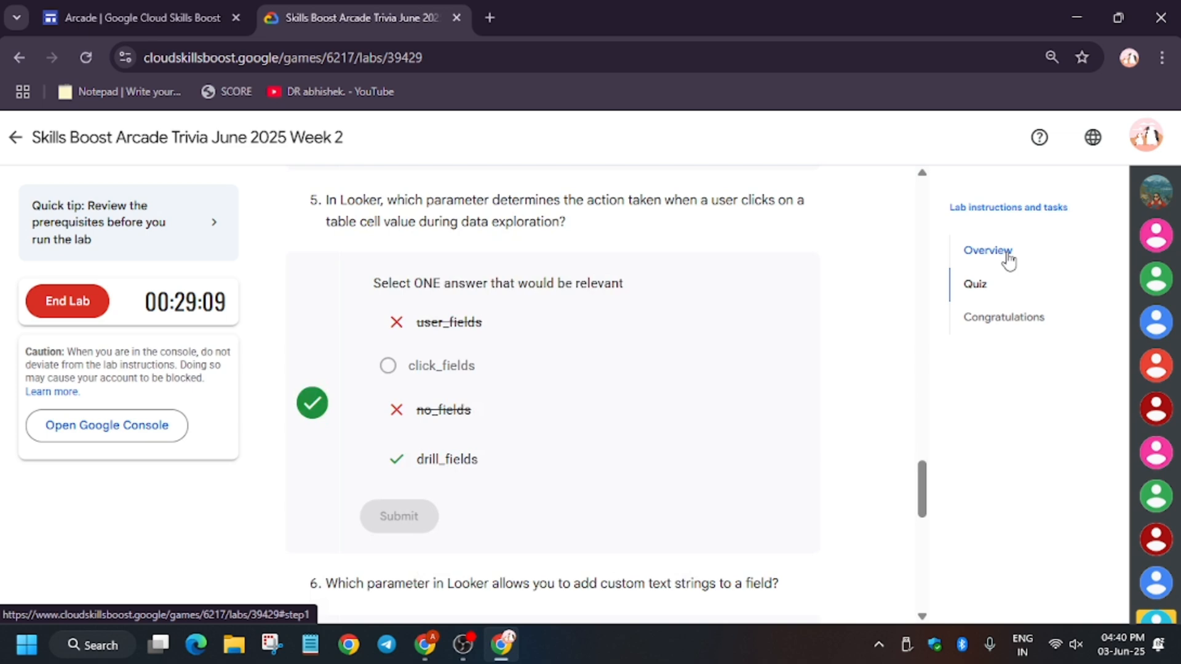
{"action": "left_click", "coordinate": [987, 251]}
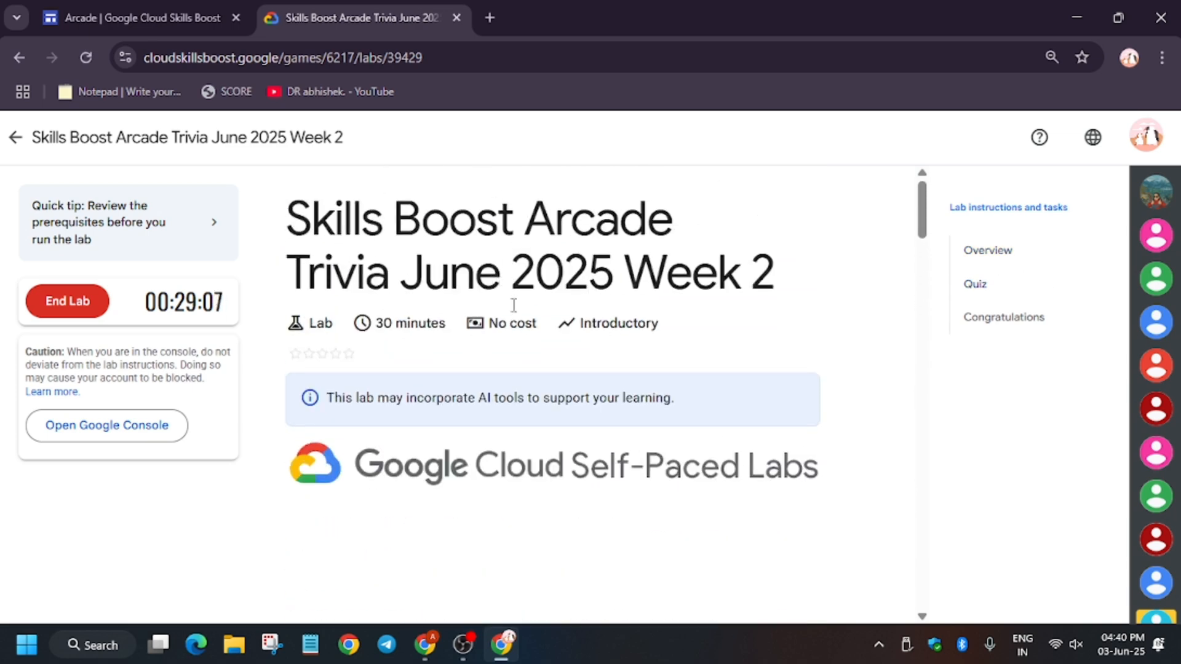